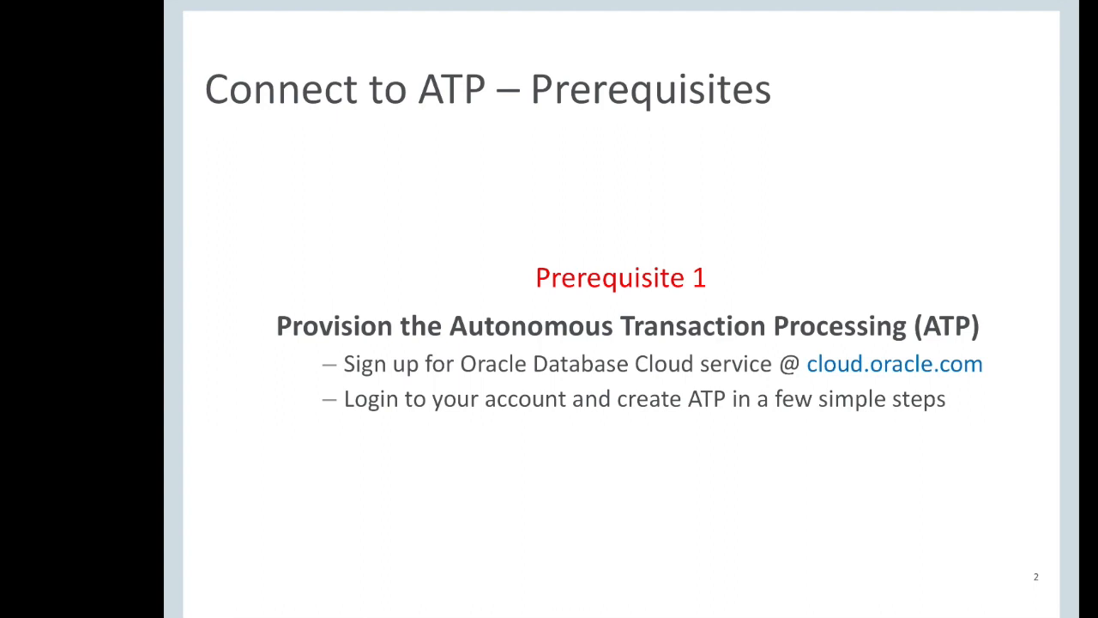
Advance the slideshow to Prerequisite 2 on downloading client credentials.
double_click(894, 363)
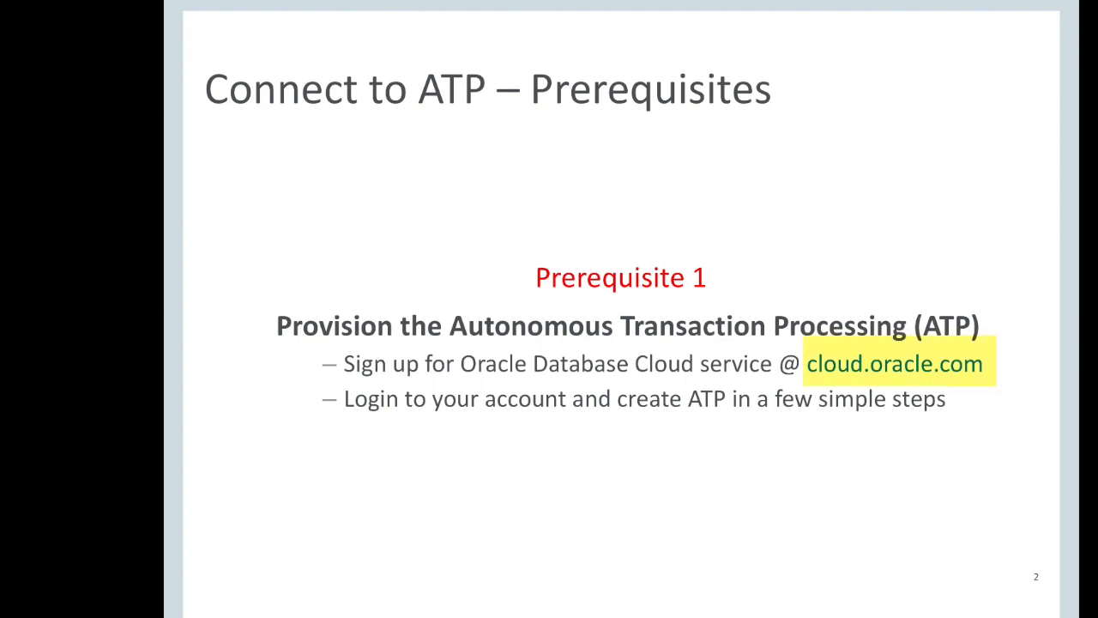
key("right")
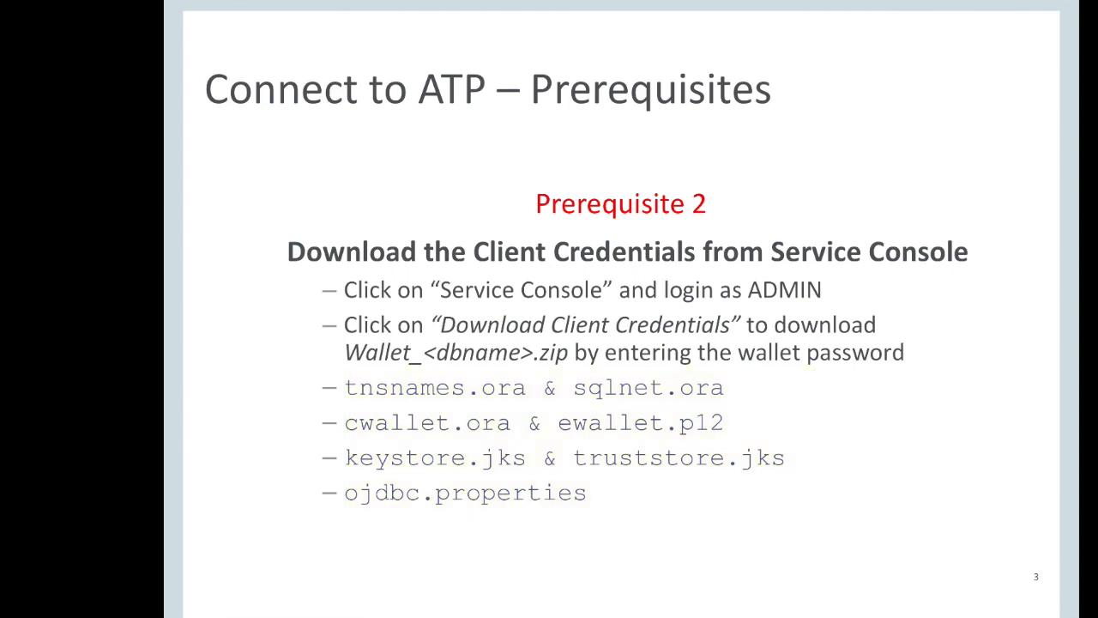
key("Right")
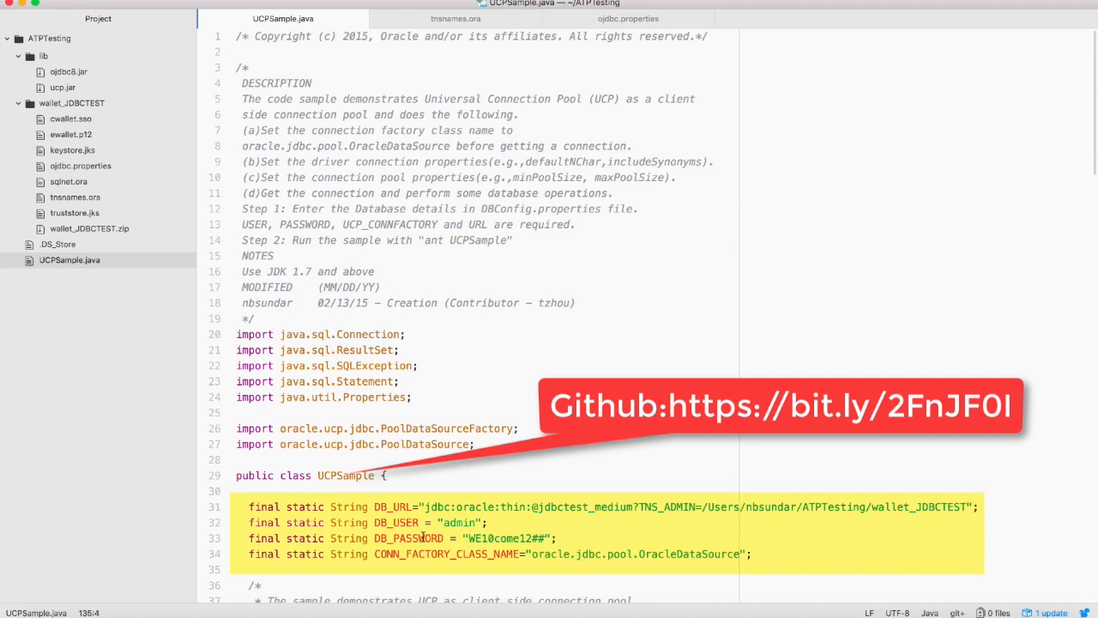
mouse_move(539, 507)
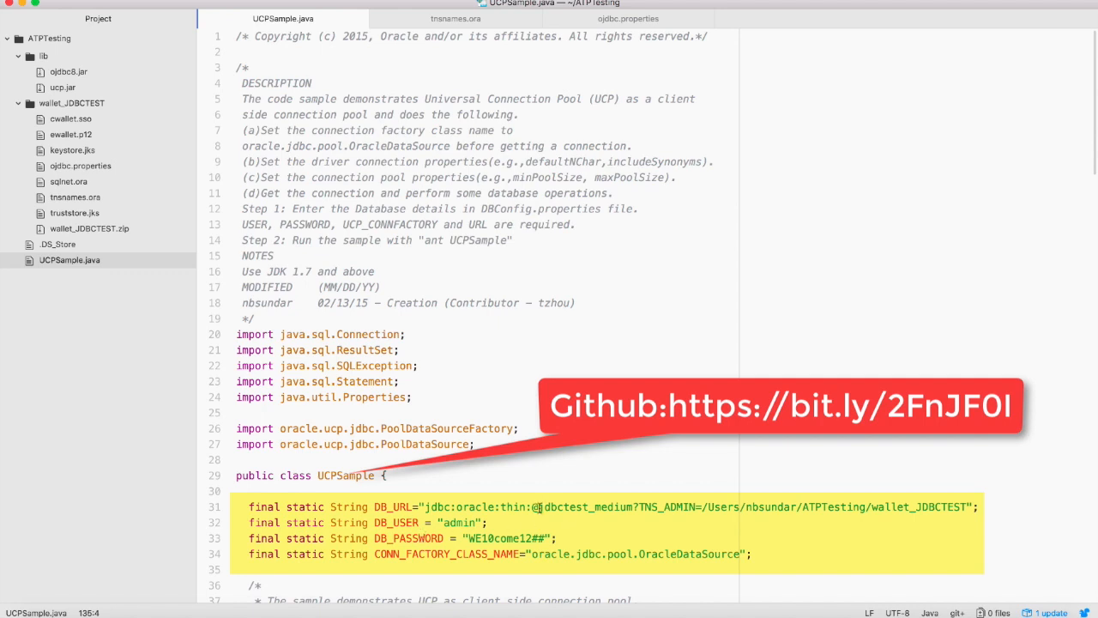
Compare UCPSample.java's DB_URL alias with the jdbctest_medium entry in tnsnames.ora.
left_click(539, 506)
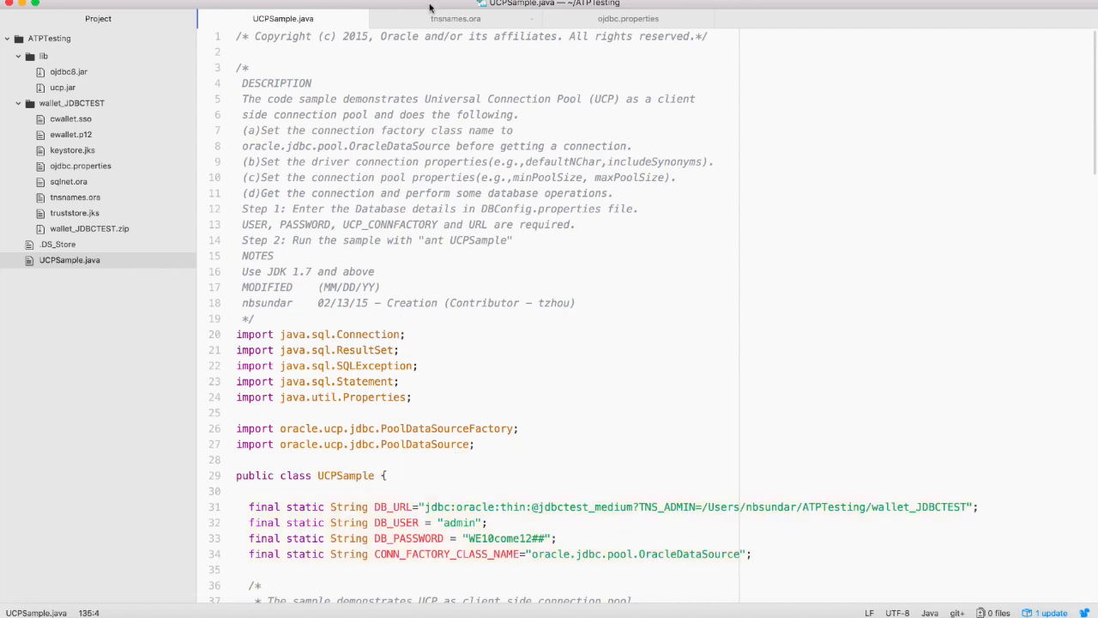
left_click(456, 18)
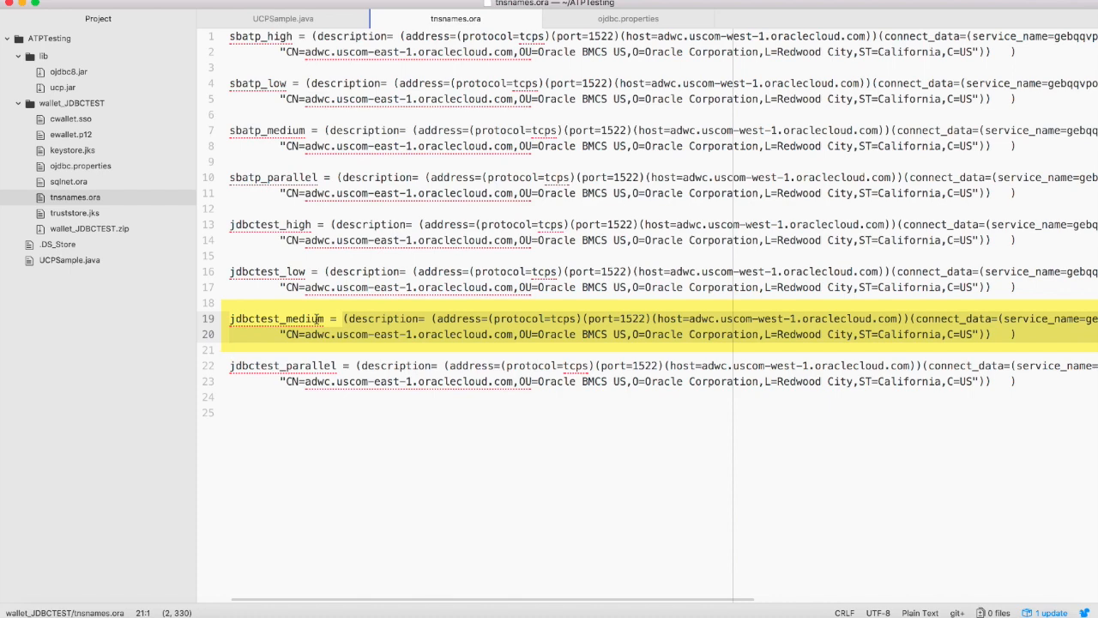
left_click(283, 18)
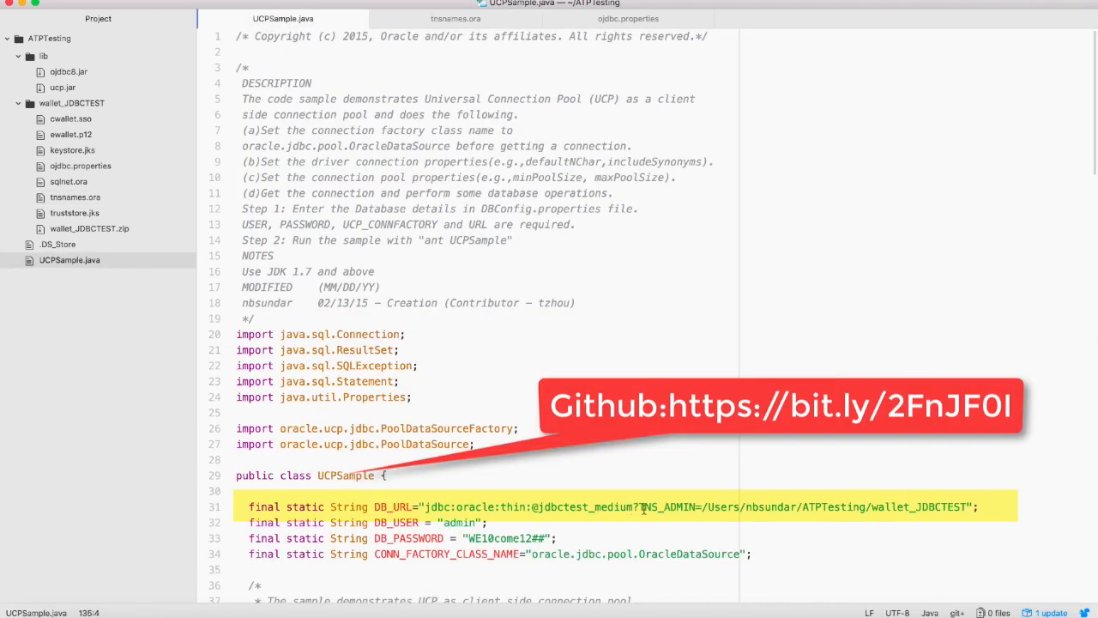
mouse_move(673, 507)
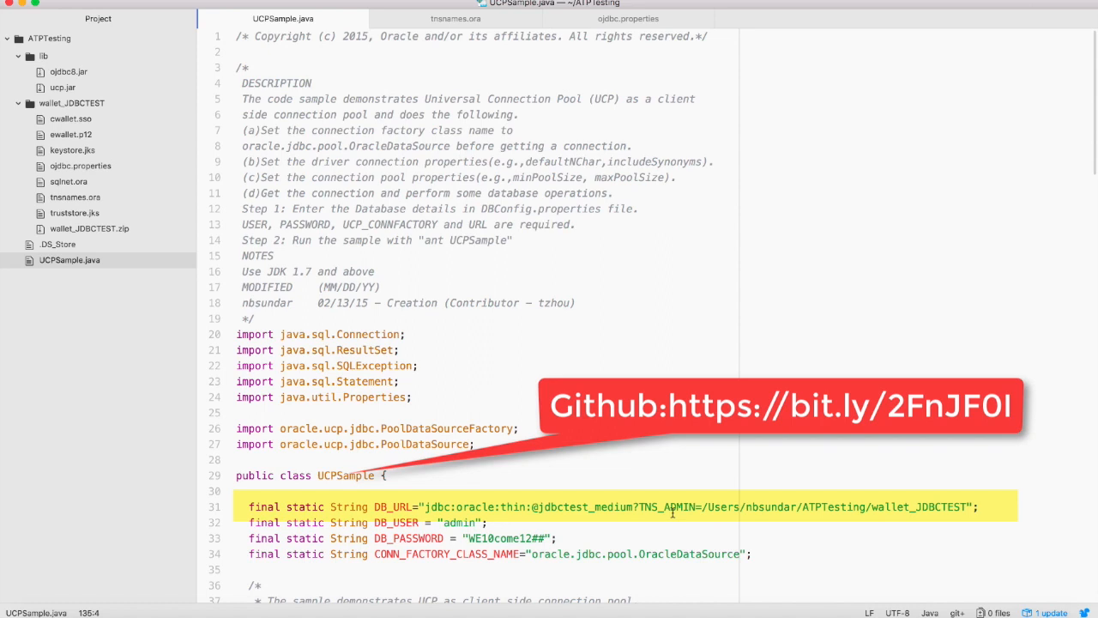
mouse_move(579, 193)
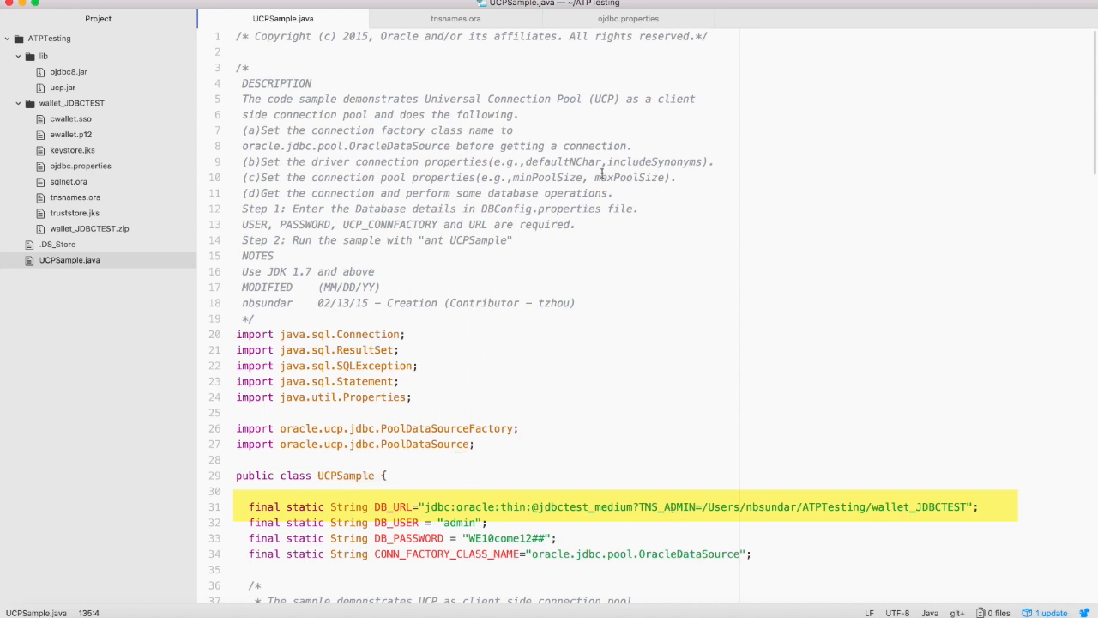
left_click(628, 18)
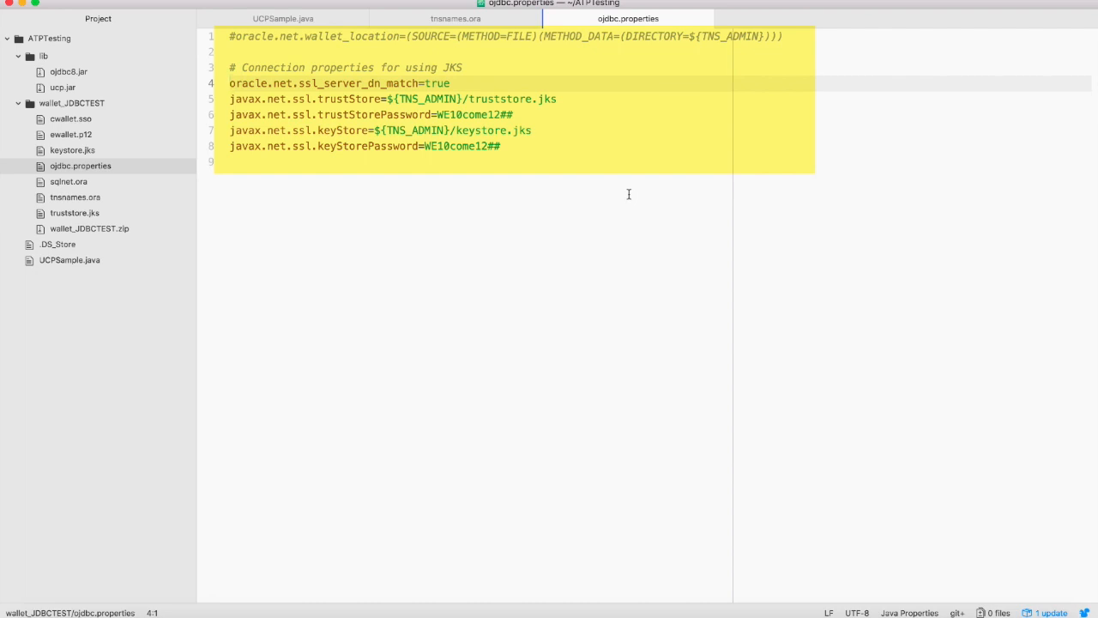
left_click(230, 83)
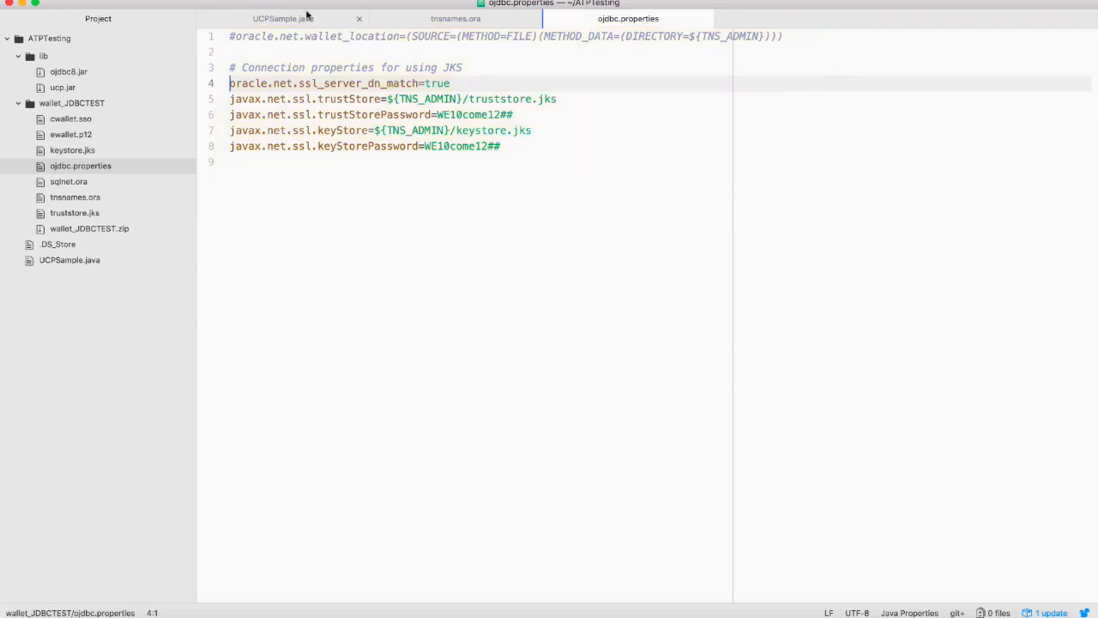
left_click(283, 18)
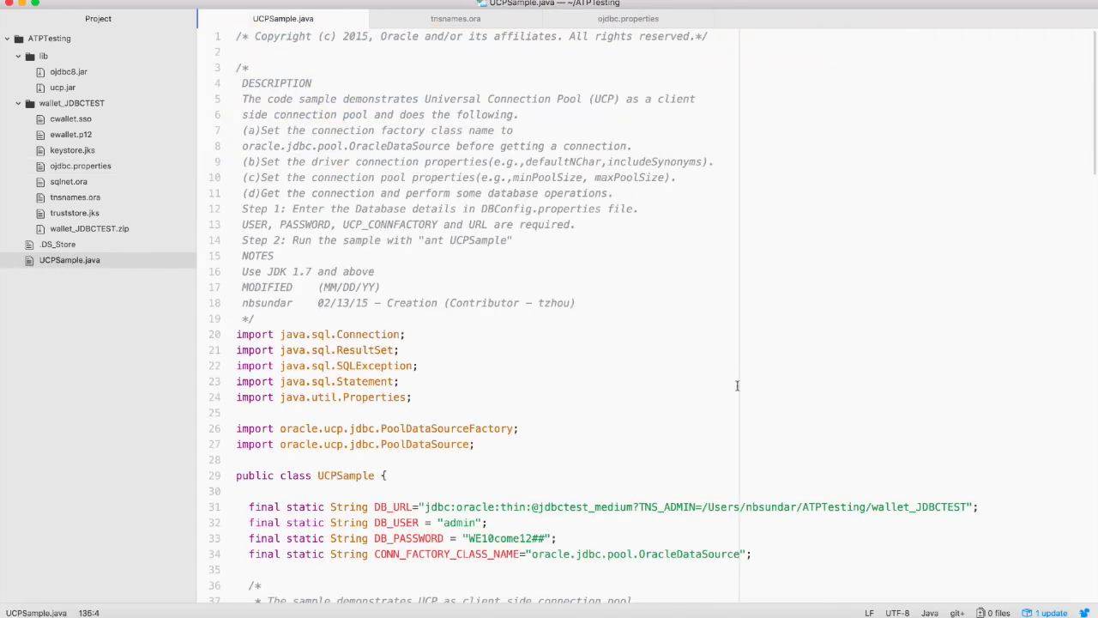
Scroll UCPSample.java down to the CUSTOMER table SQL statements.
scroll("down", 3)
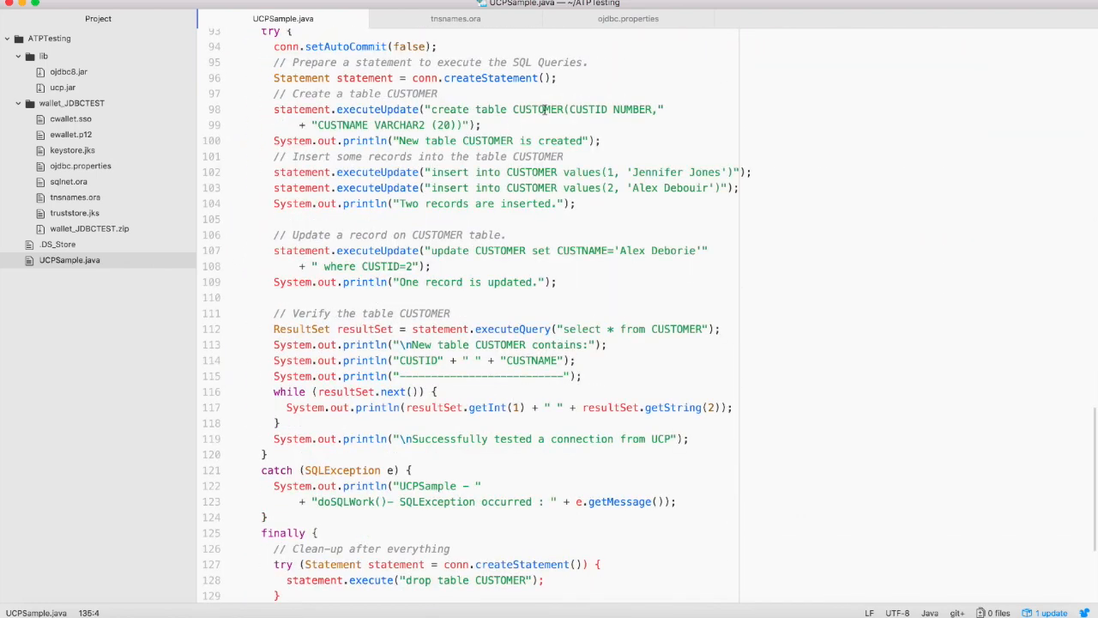
mouse_move(512, 195)
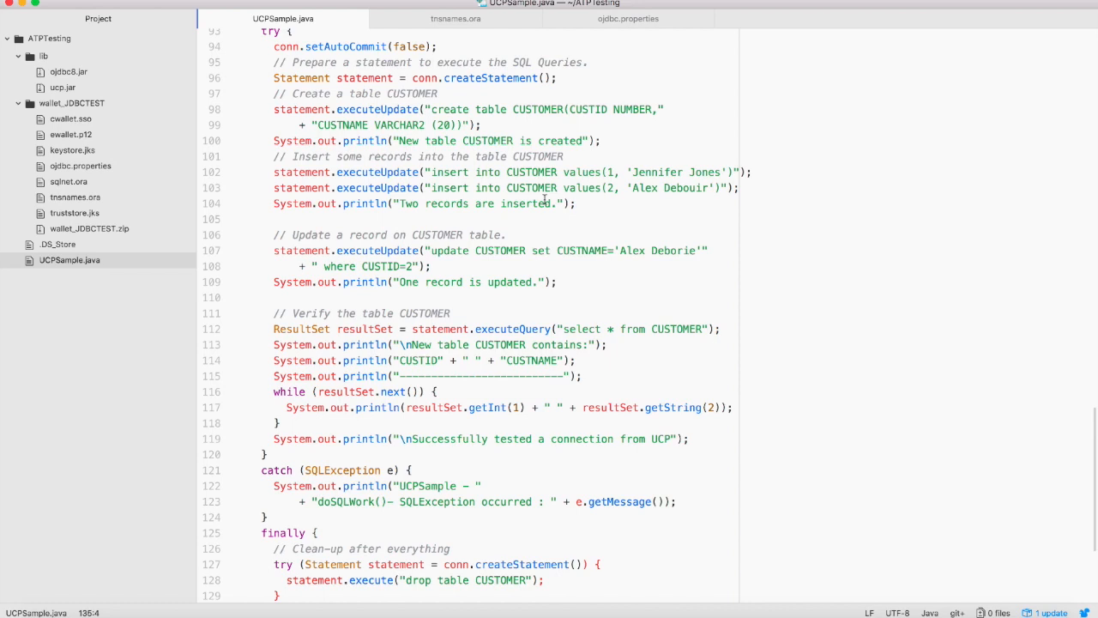
mouse_move(482, 359)
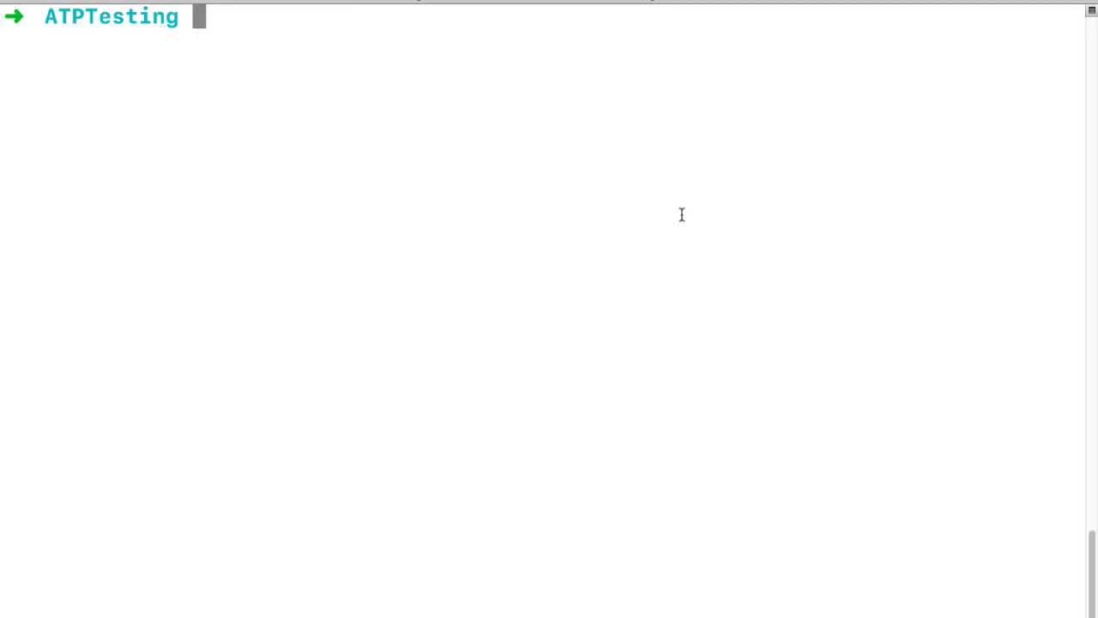
List the project and lib files, check the ojdbc8 18.3 version, and list wallet_JDBCTEST.
type("ls -lt")
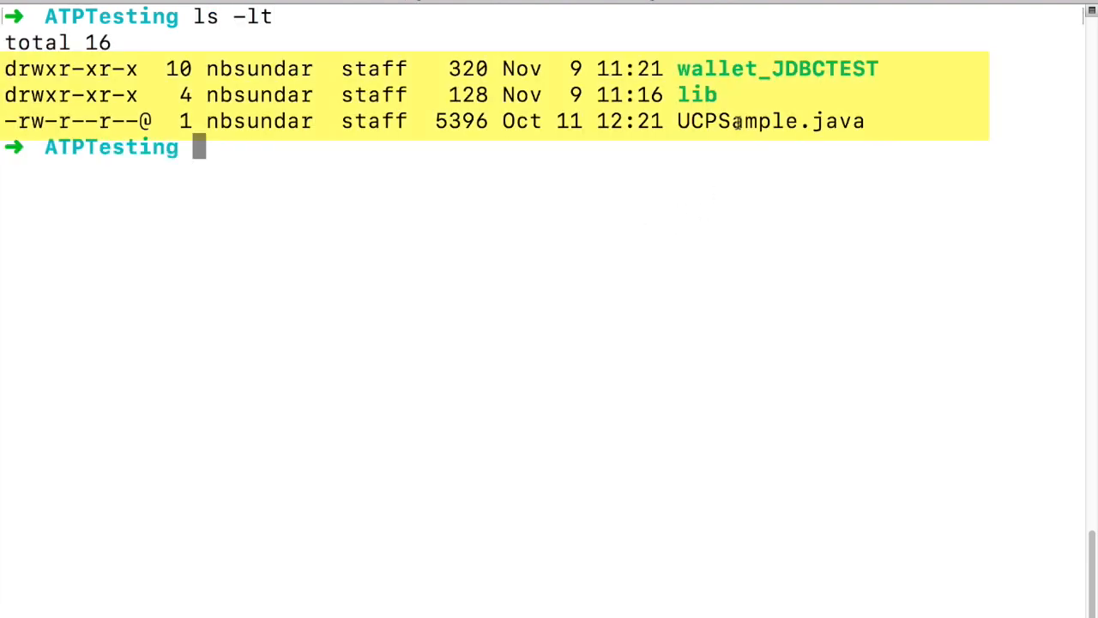
type("cd lib")
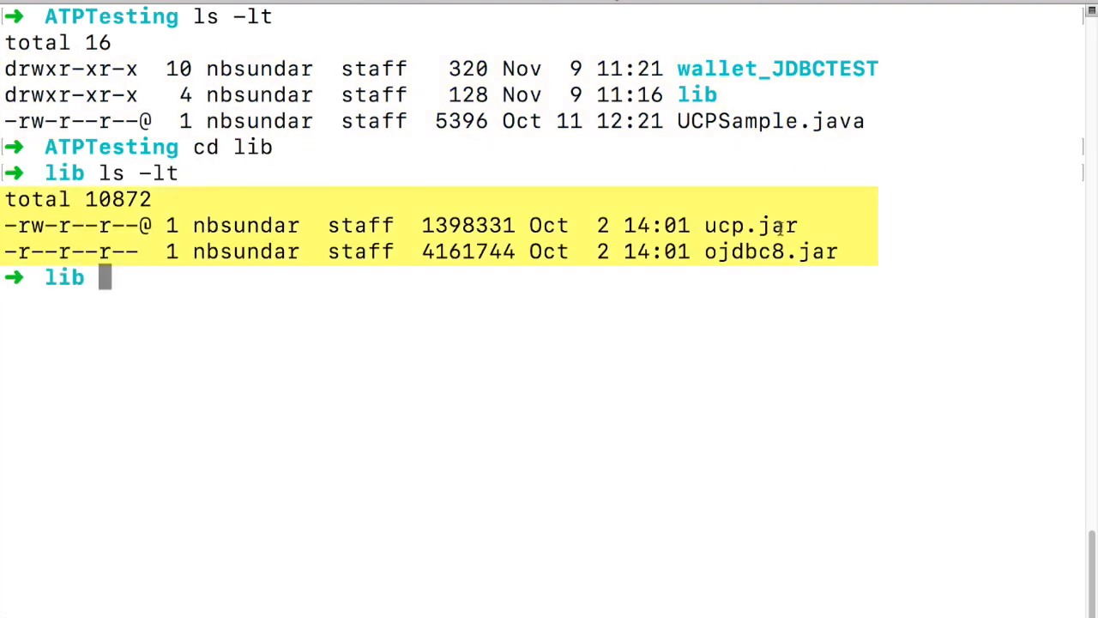
type("java -jar ojdbc8.jar")
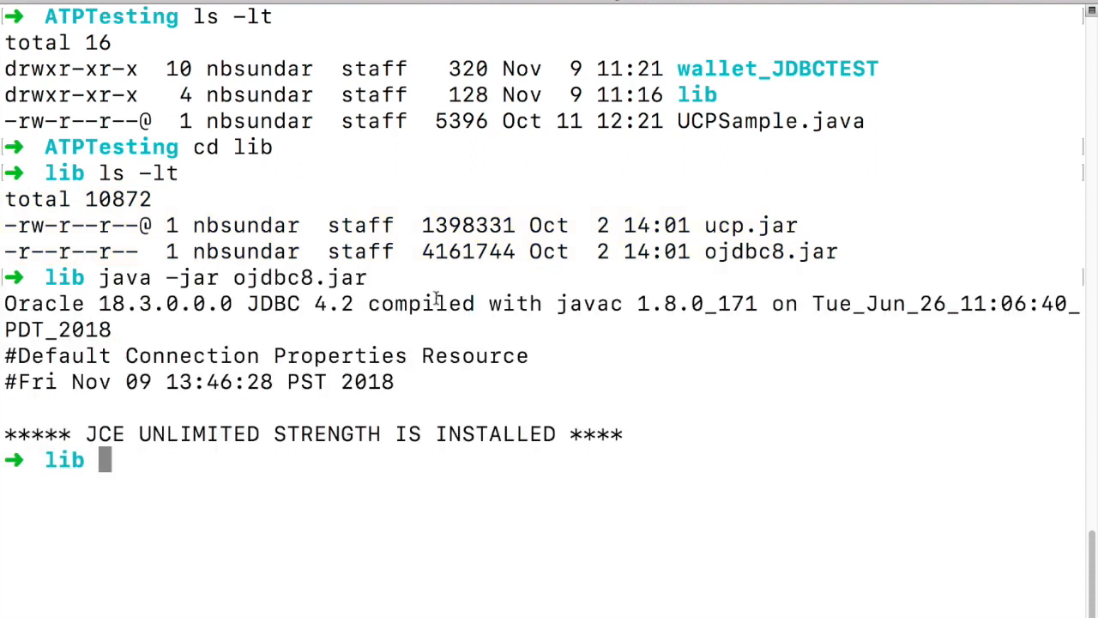
type("cd wallet_JDBCTEST")
type("ls -lt")
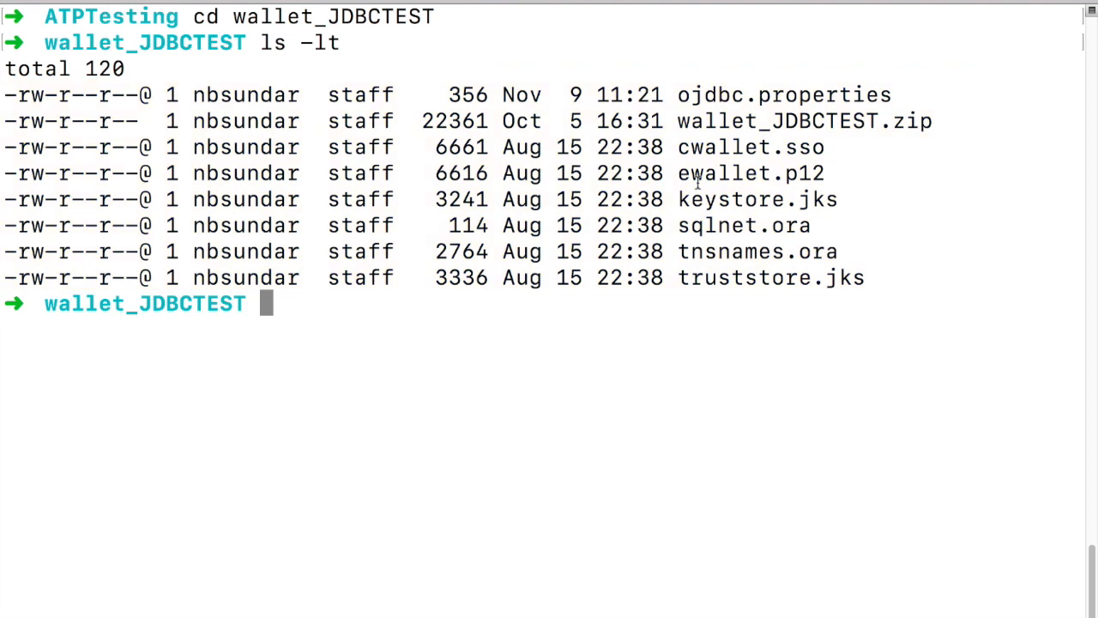
View ojdbc.properties' JKS settings in vi, then compile UCPSample.java with ojdbc8 and ucp jars.
type("vi ojdb")
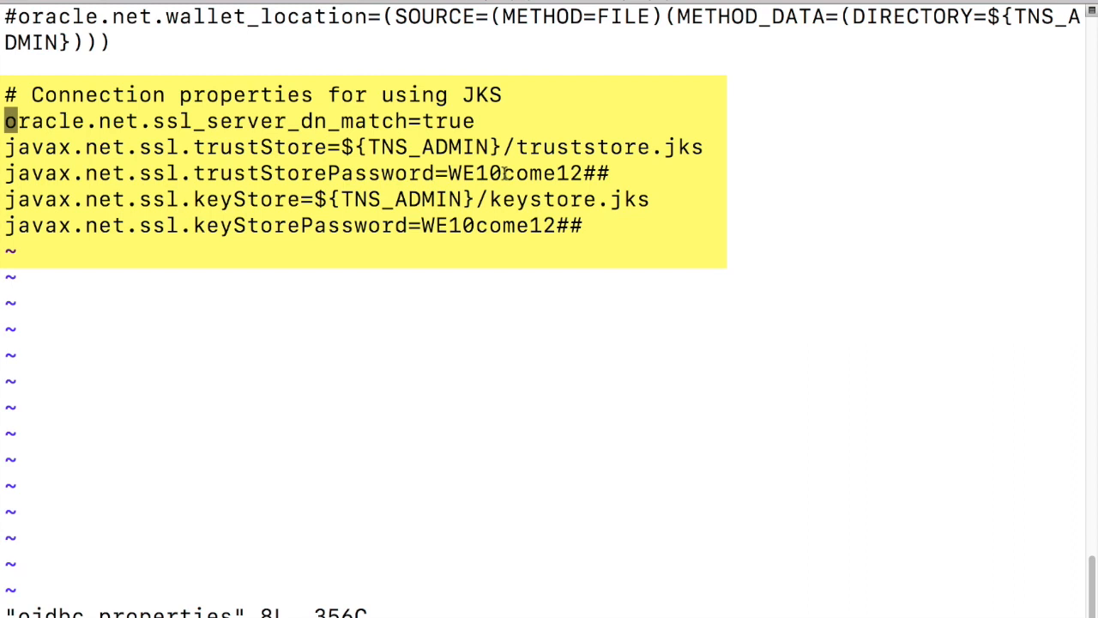
key("Up")
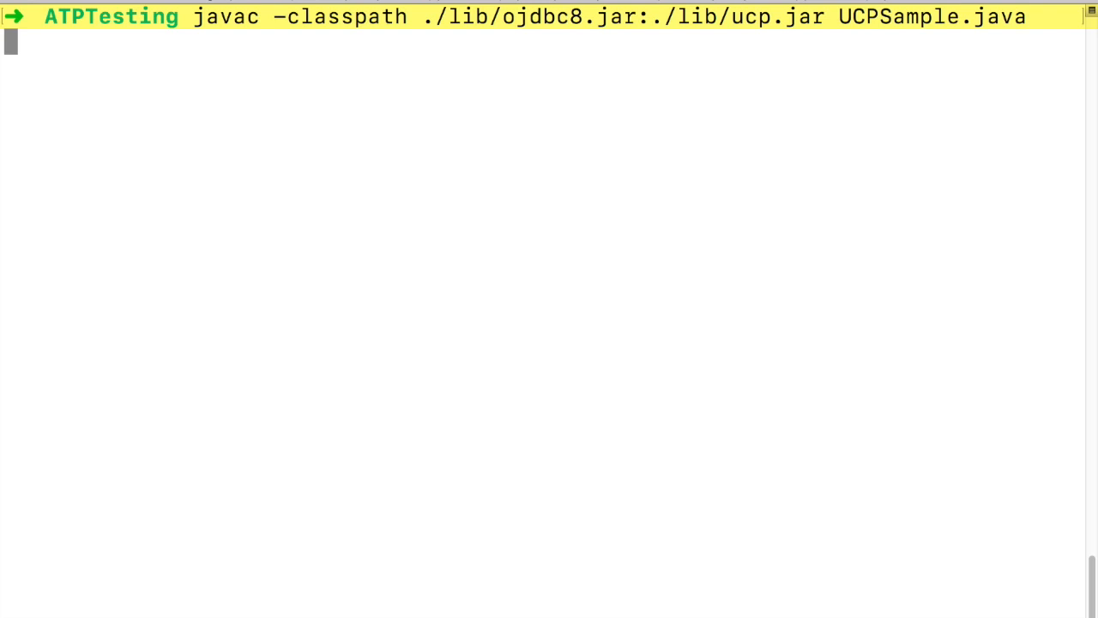
Run UCPSample over JKS with the ojdbc8 and ucp jars, then list files.
type("java -classpath ./lib/ojdbc8.jar:./lib/ucp.jar:. UCPSample")
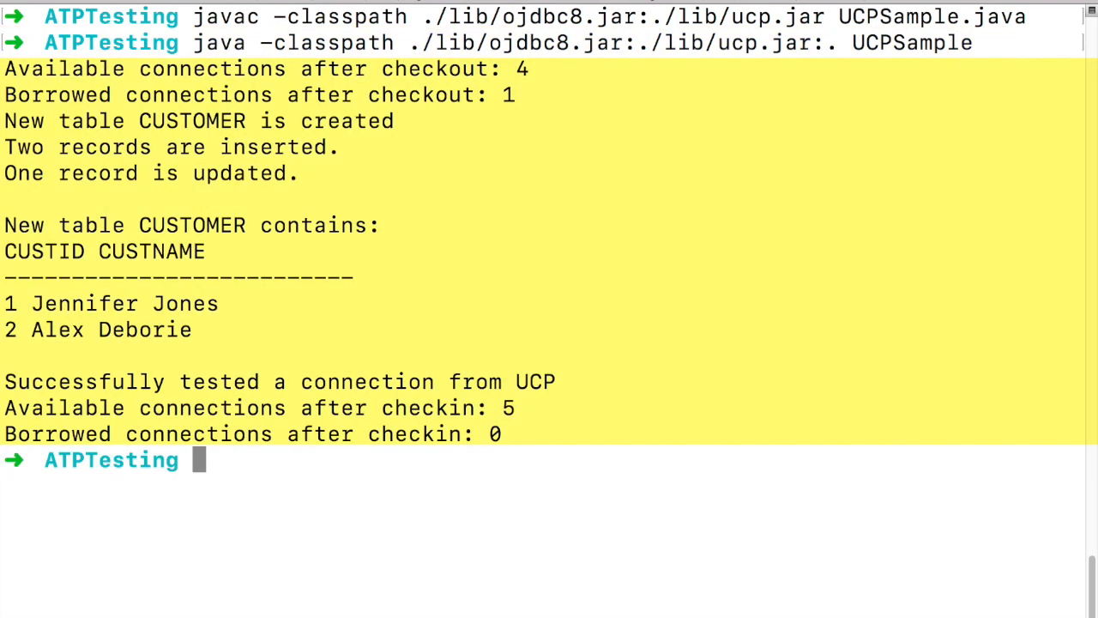
type("ls -lt")
type("cd lib")
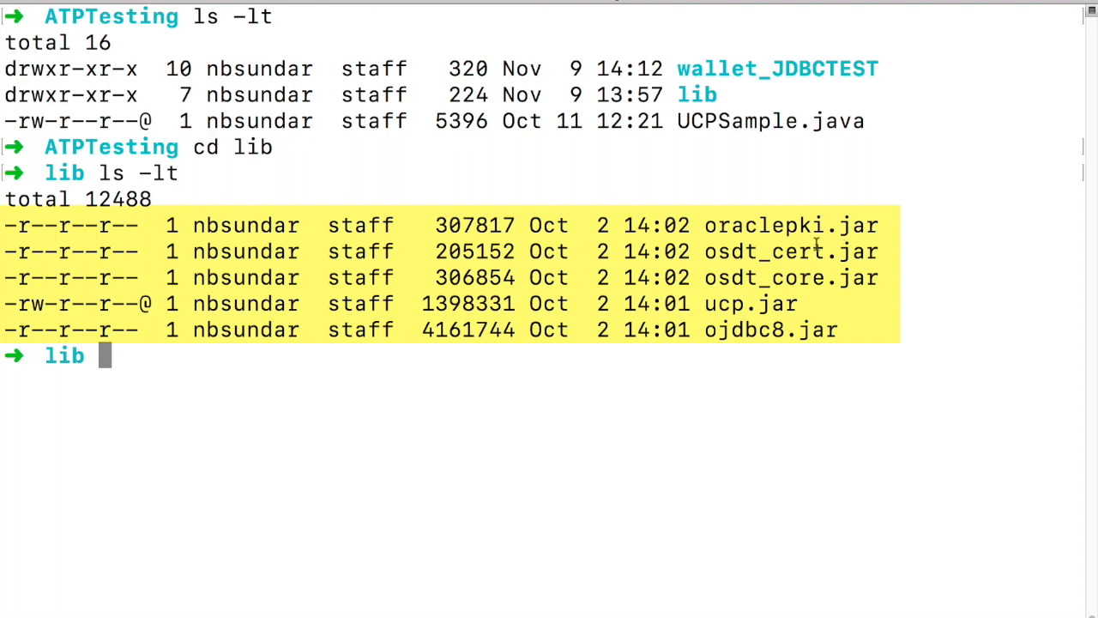
mouse_move(768, 279)
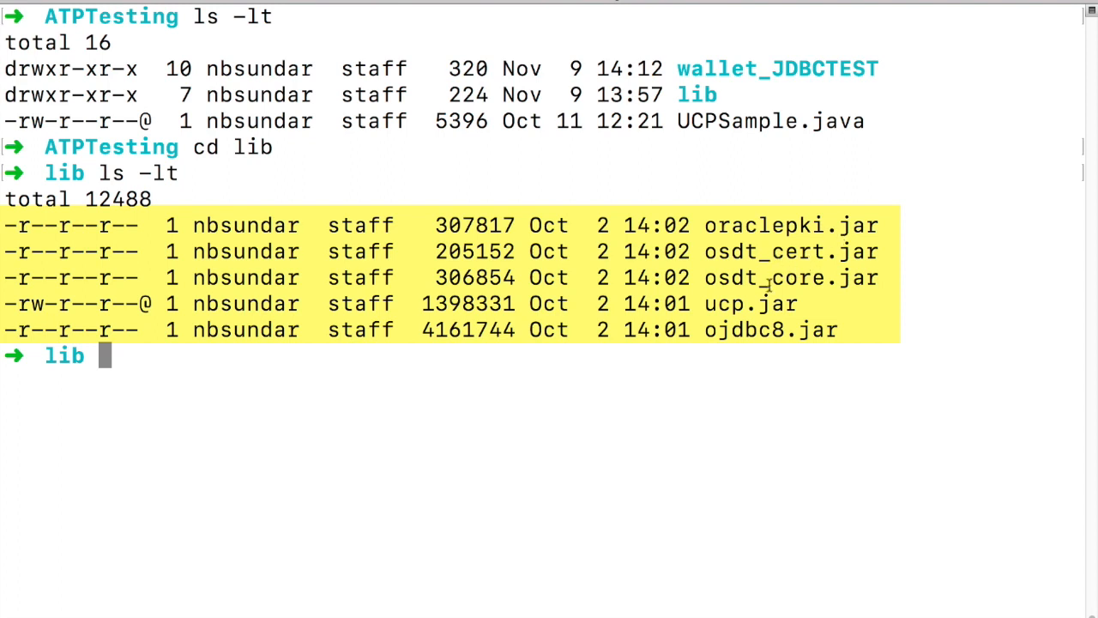
mouse_move(803, 290)
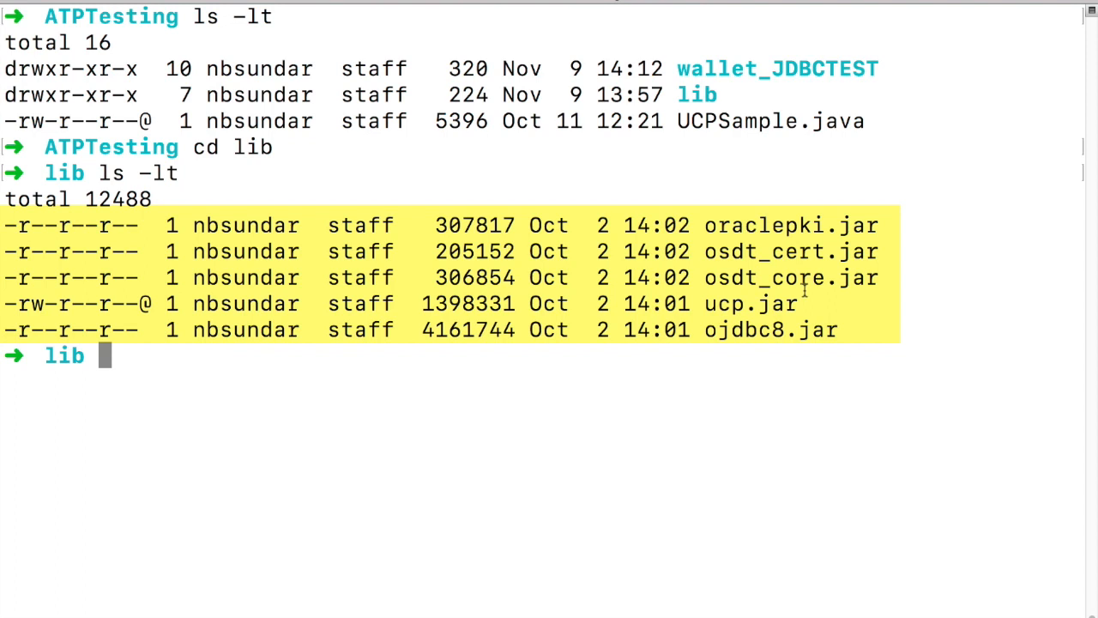
Return to ATPTesting and list the updated wallet_JDBCTEST files.
type("cd ..")
type("cd wallet_JDBCTEST")
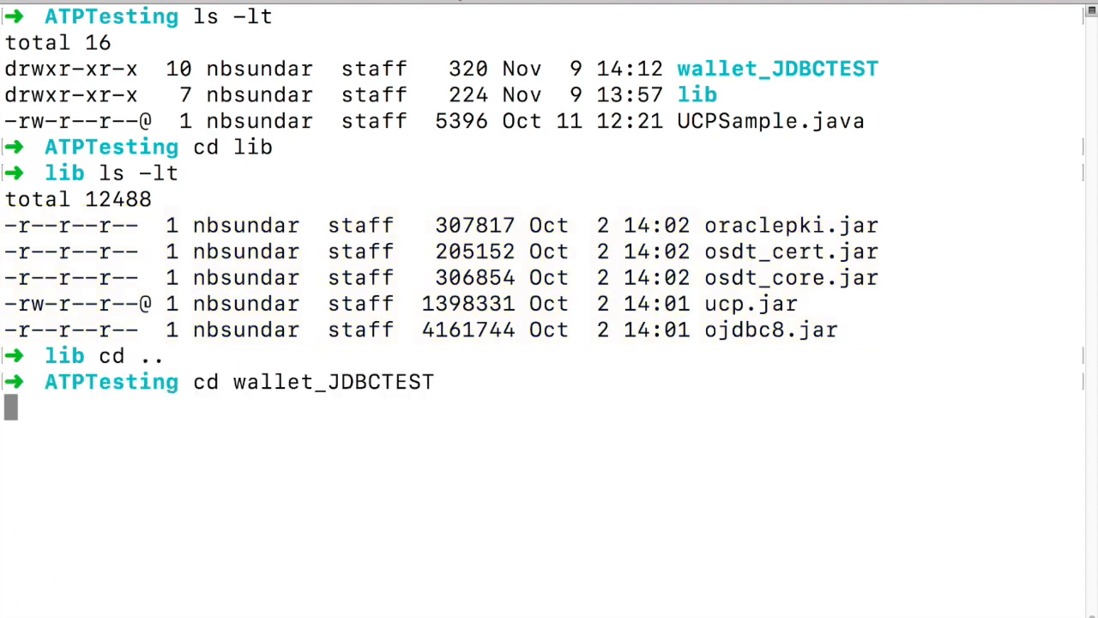
type("ls -lt")
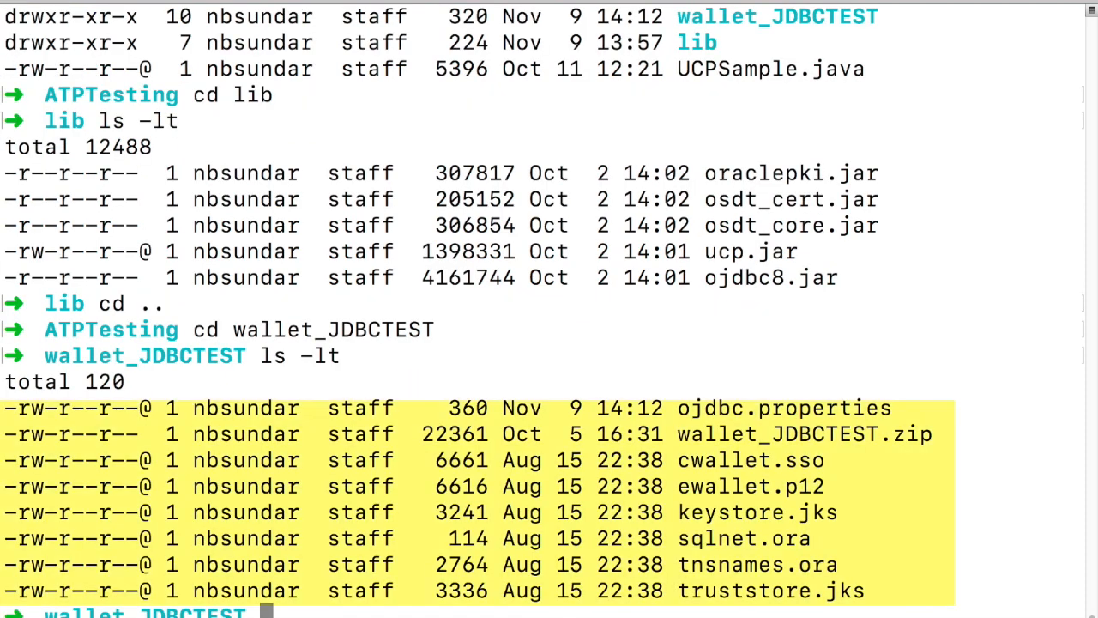
Recompile and rerun UCPSample with oraclepki, osdt_core and osdt_cert jars added.
type("vi")
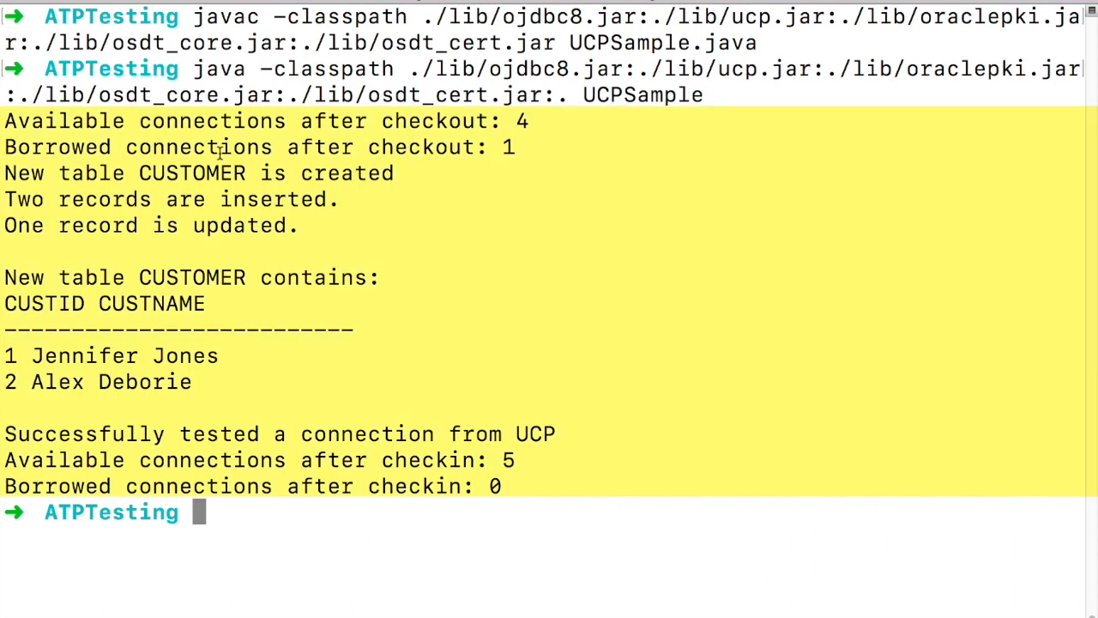
mouse_move(232, 150)
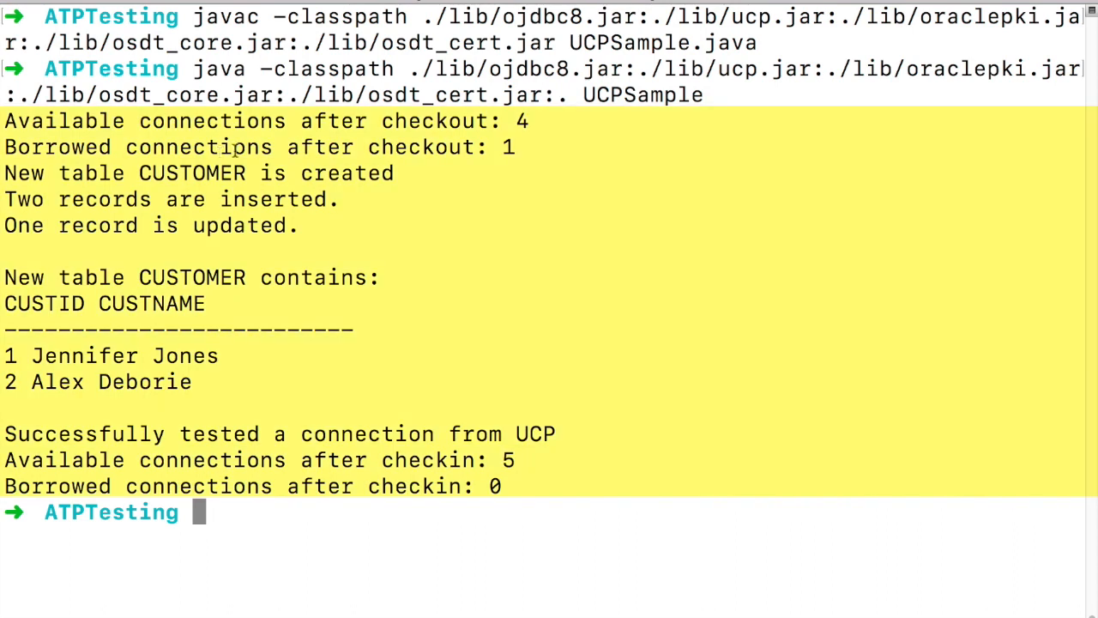